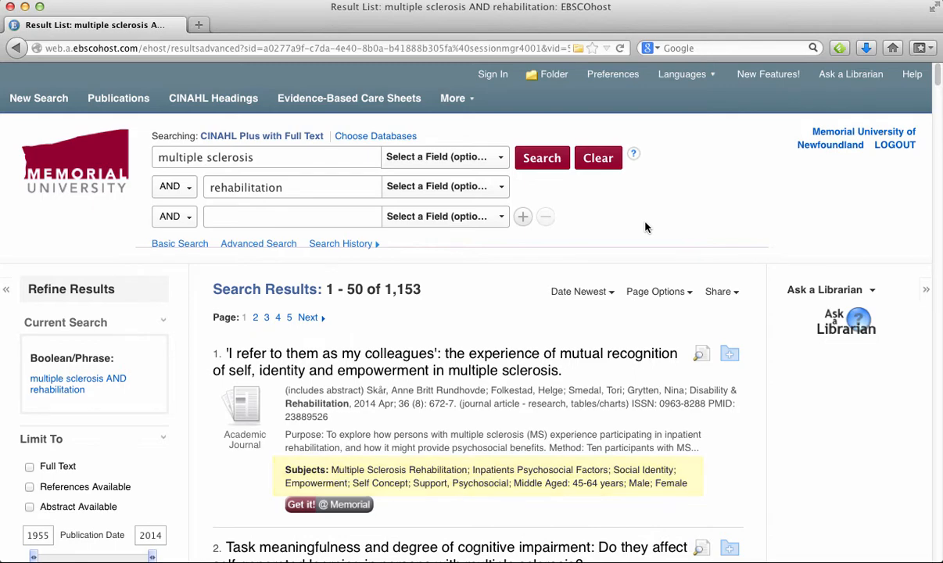
Start a new blank Advanced Search, leaving the multiple sclerosis results
left_click(258, 244)
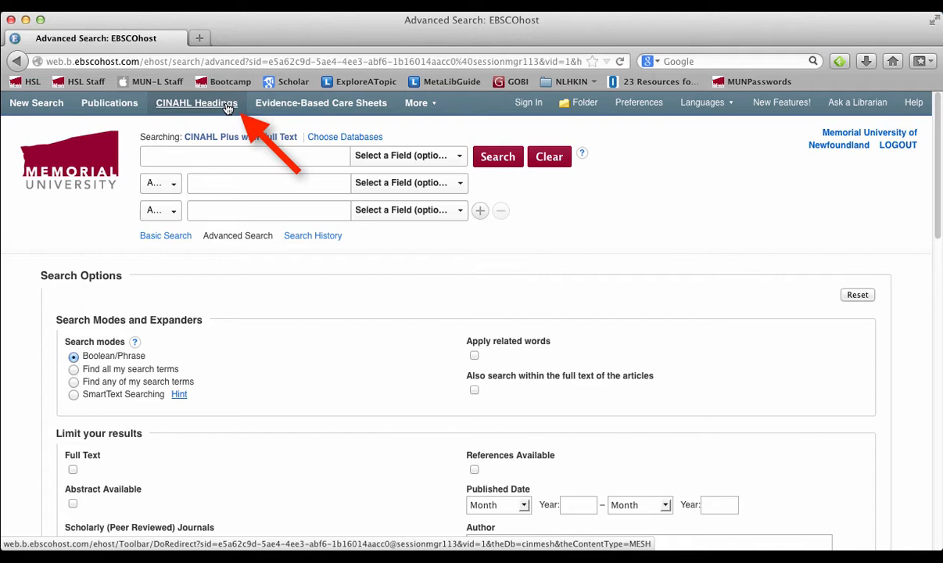
Browse CINAHL Headings for qualitative studies, picked from the suggestions
left_click(197, 103)
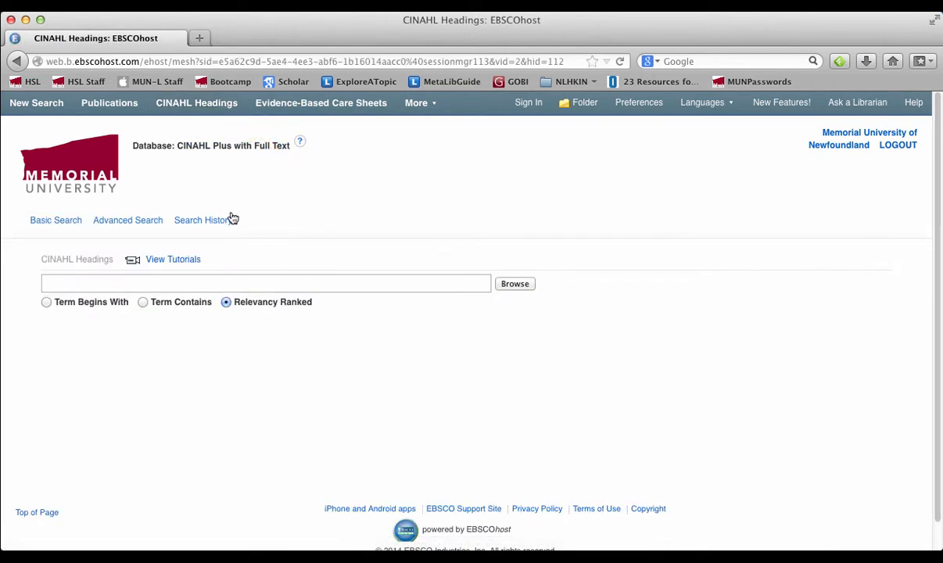
left_click(265, 284)
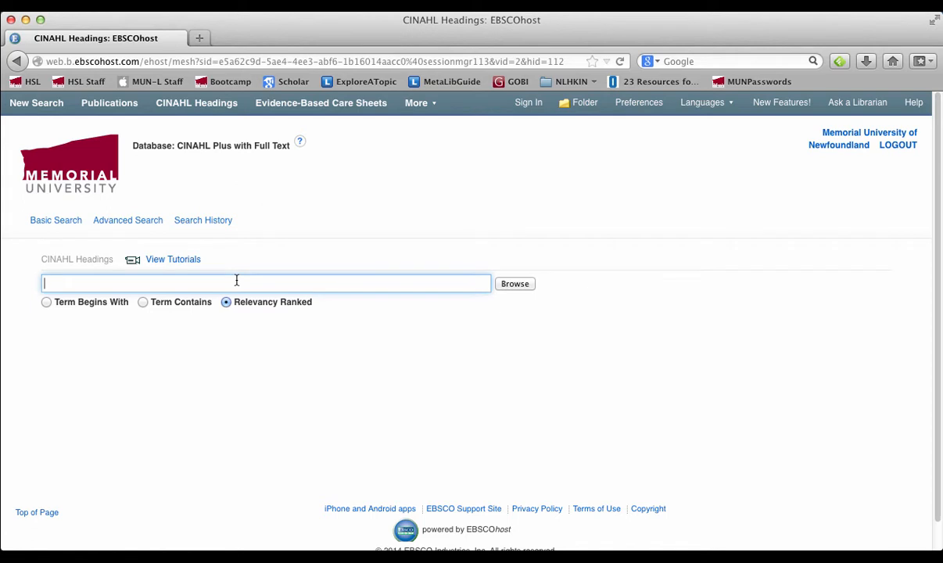
type("quali")
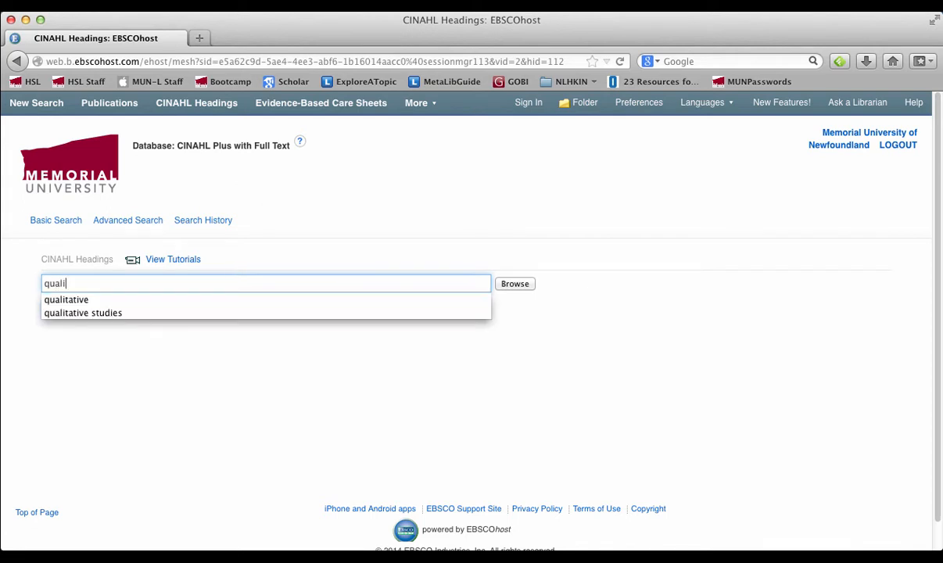
left_click(83, 313)
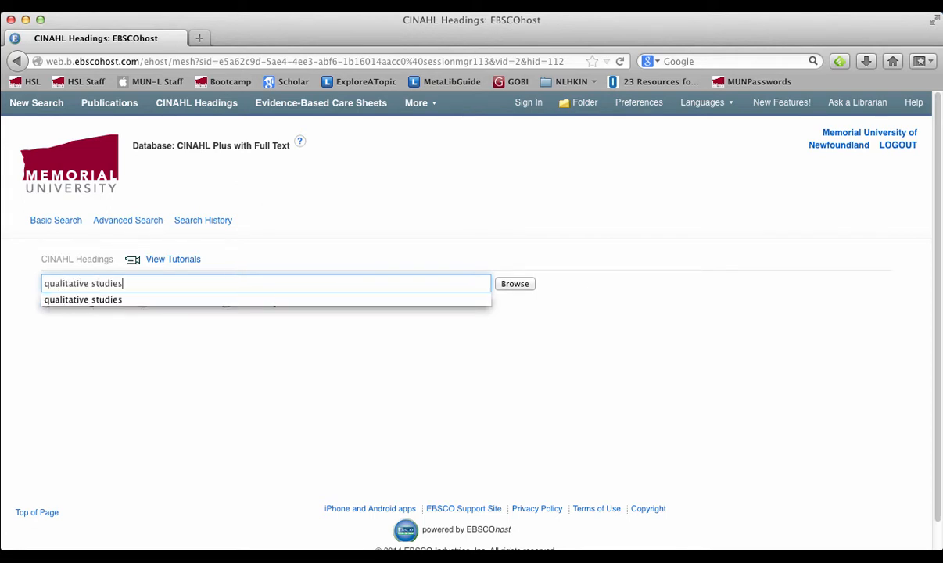
left_click(515, 284)
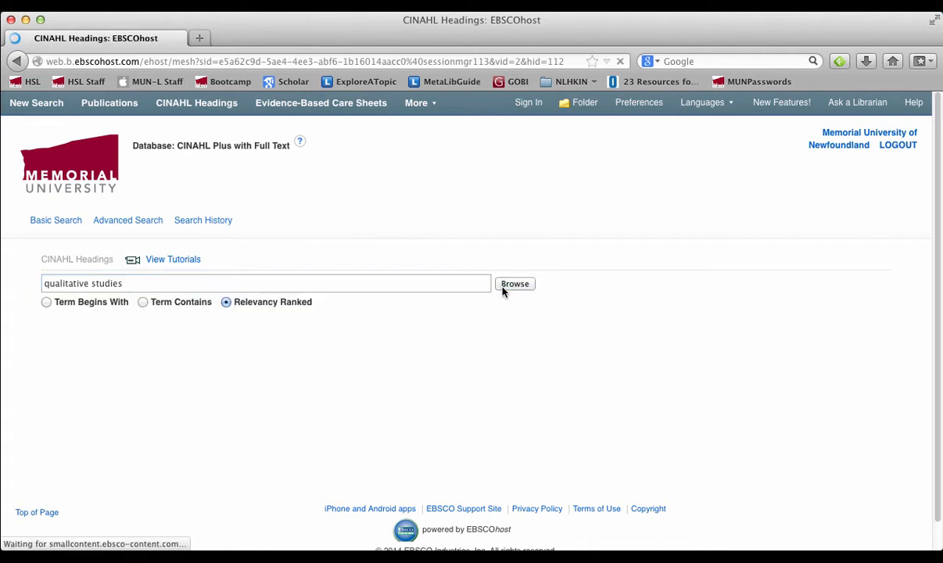
left_click(514, 283)
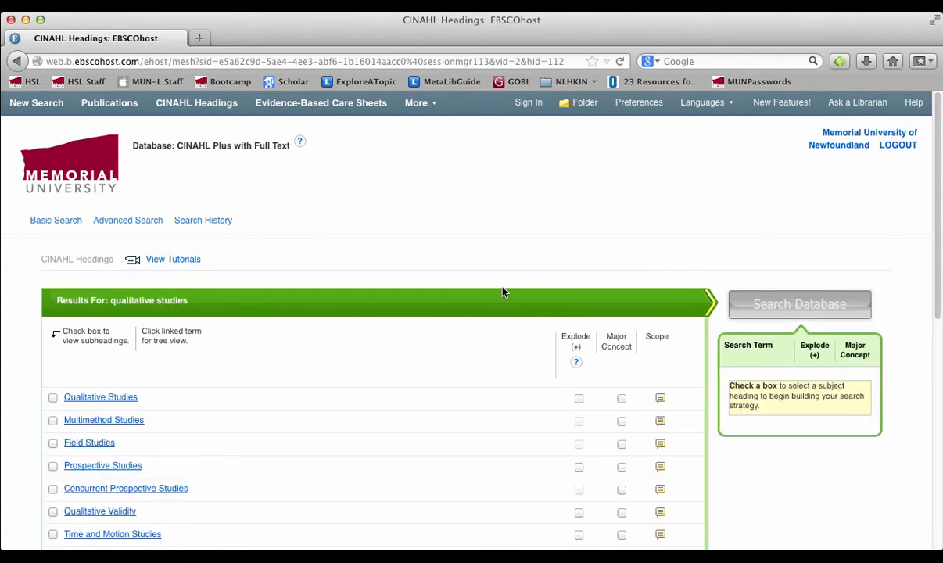
mouse_move(347, 358)
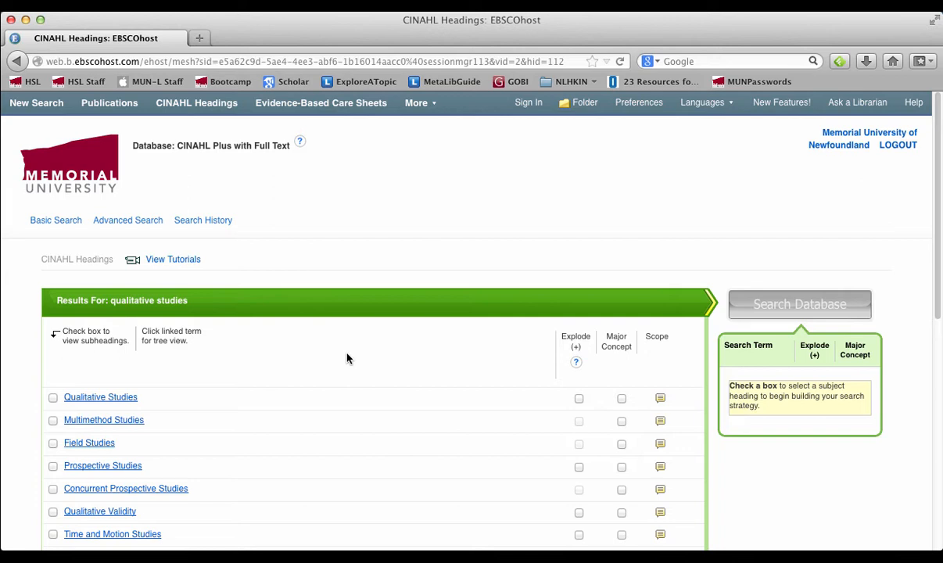
mouse_move(100, 397)
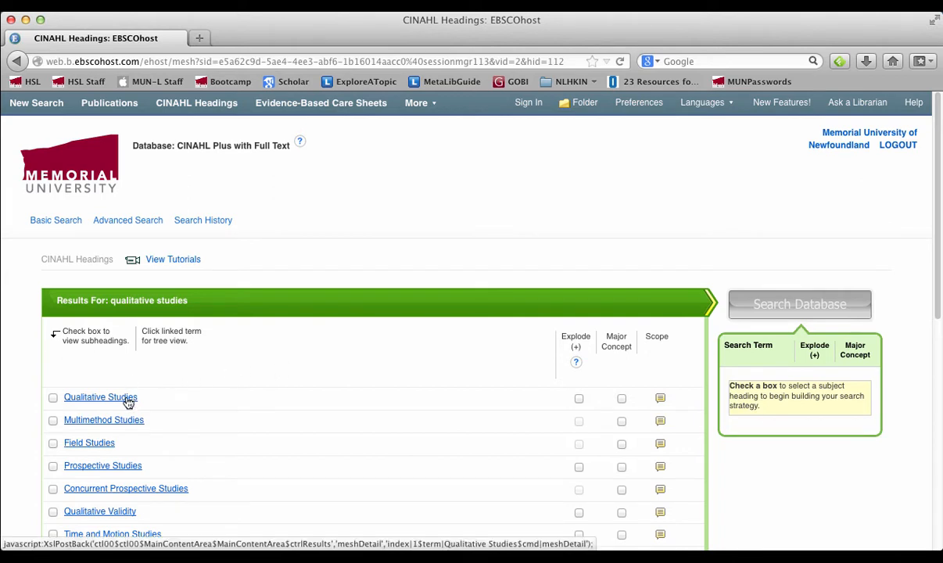
View Qualitative Studies in its heading tree and tick it as a search term
left_click(100, 397)
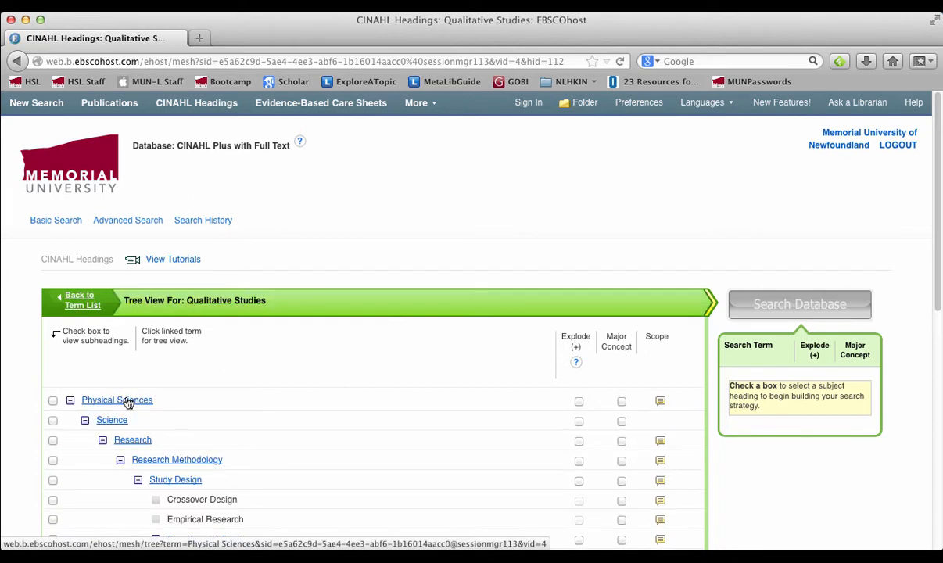
scroll("down", 3)
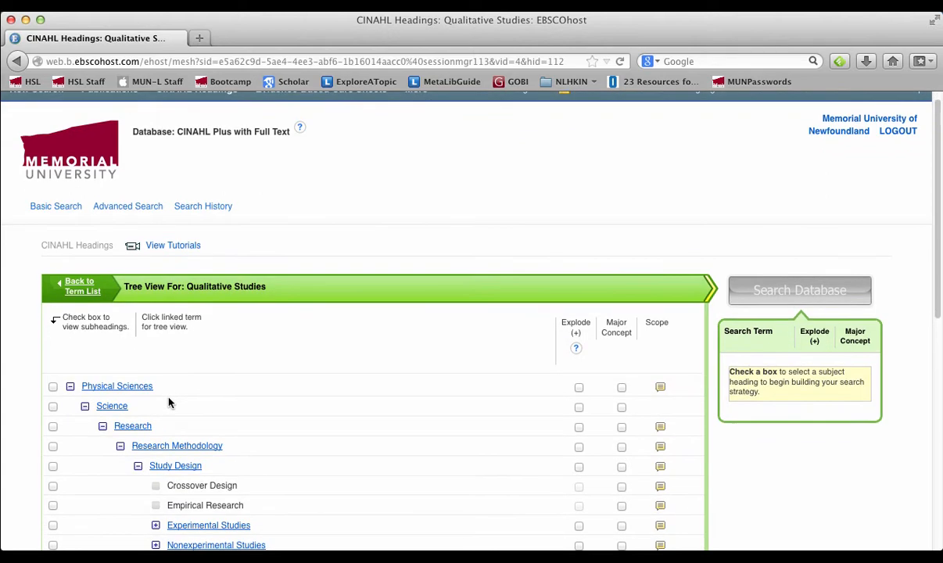
scroll("down", 3)
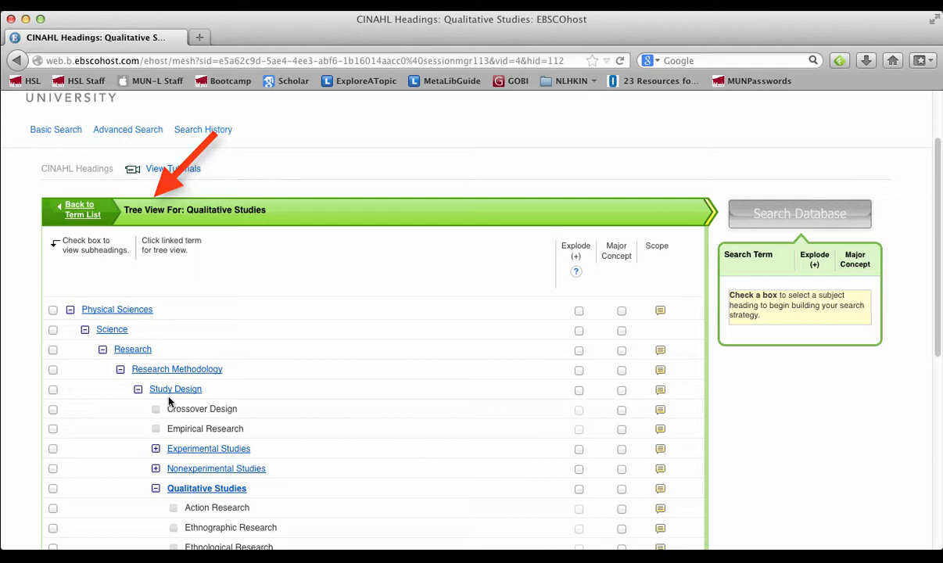
scroll("up", 3)
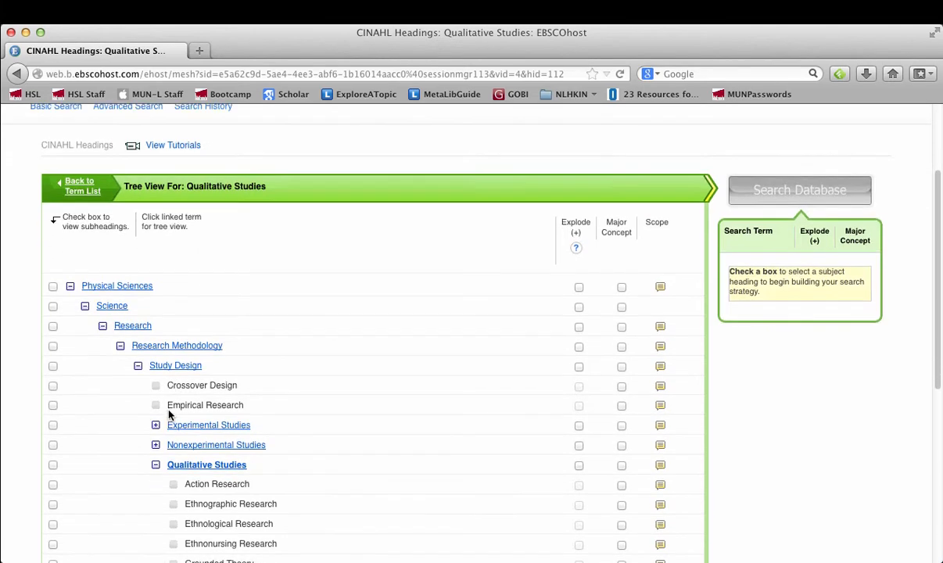
scroll("down", 3)
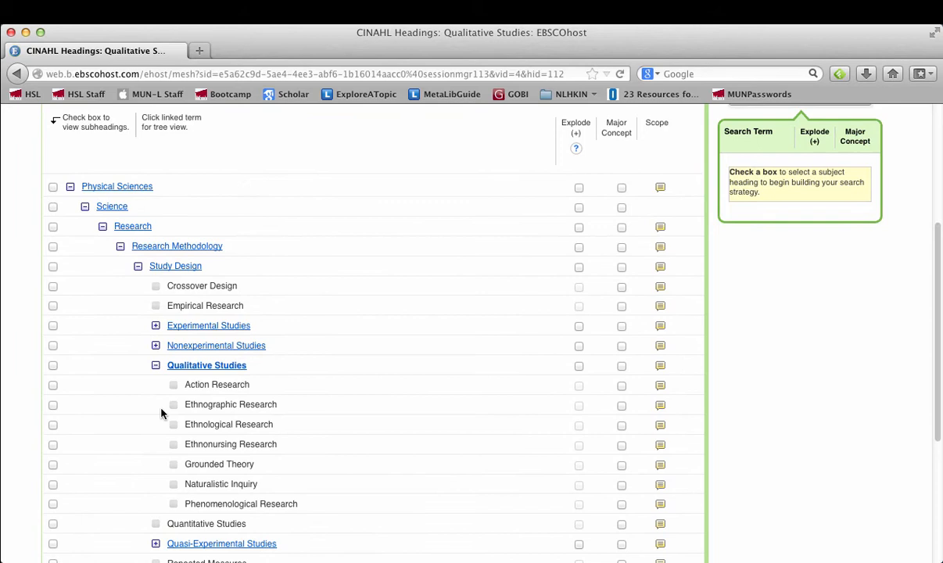
left_click(53, 366)
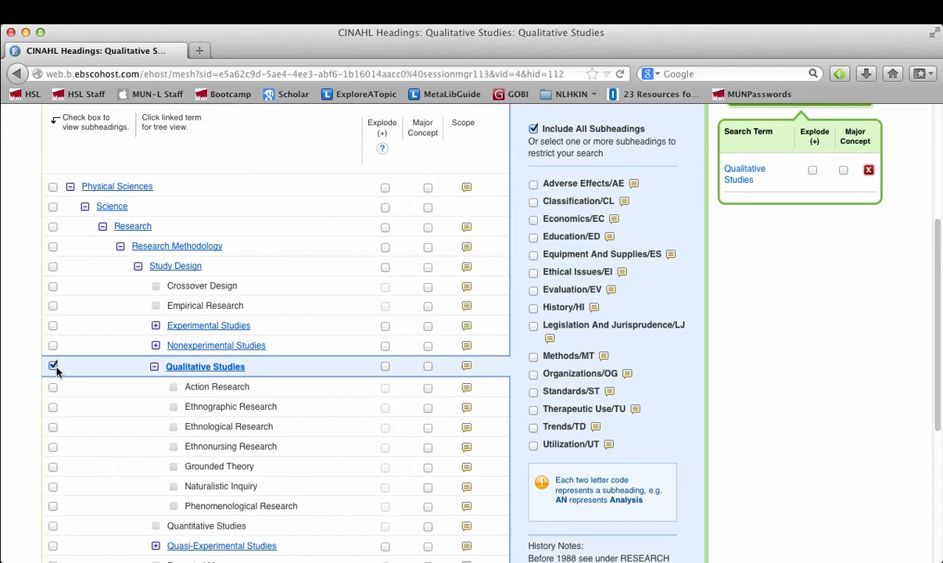
mouse_move(53, 366)
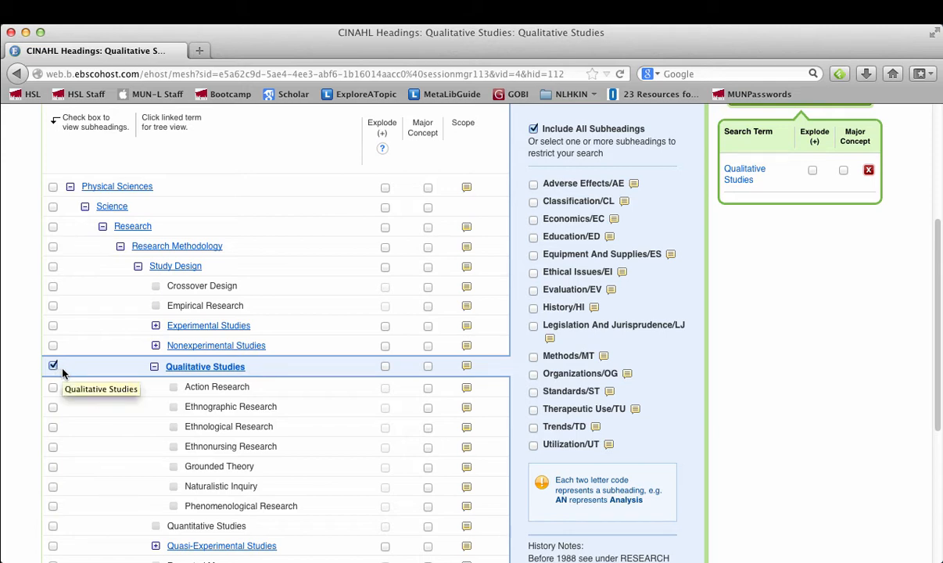
mouse_move(103, 373)
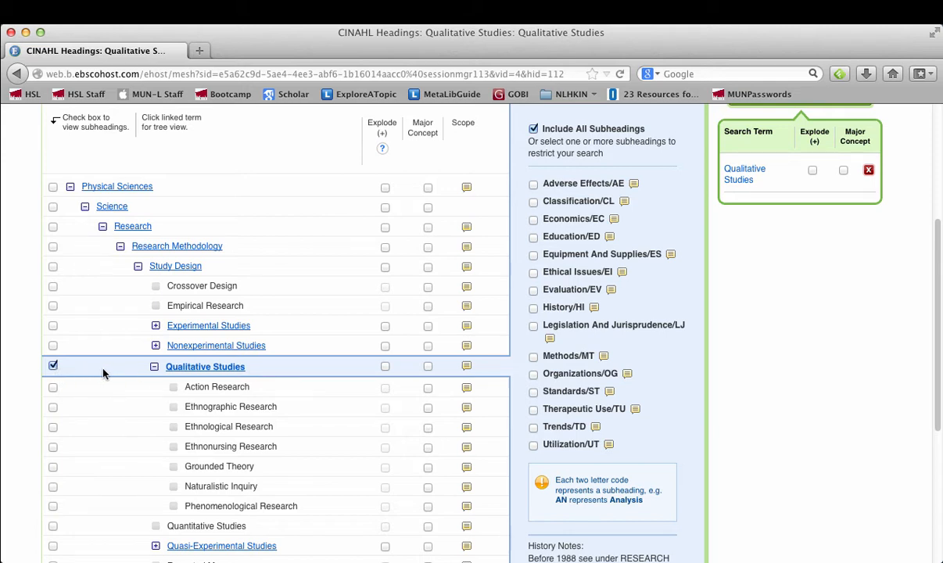
mouse_move(369, 367)
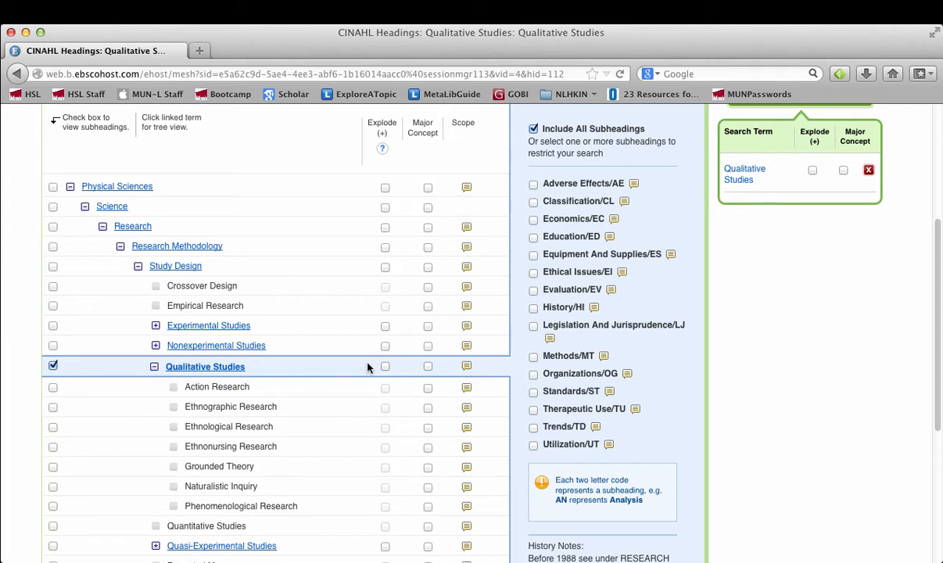
Explode the Qualitative Studies heading to include all narrower terms
left_click(385, 366)
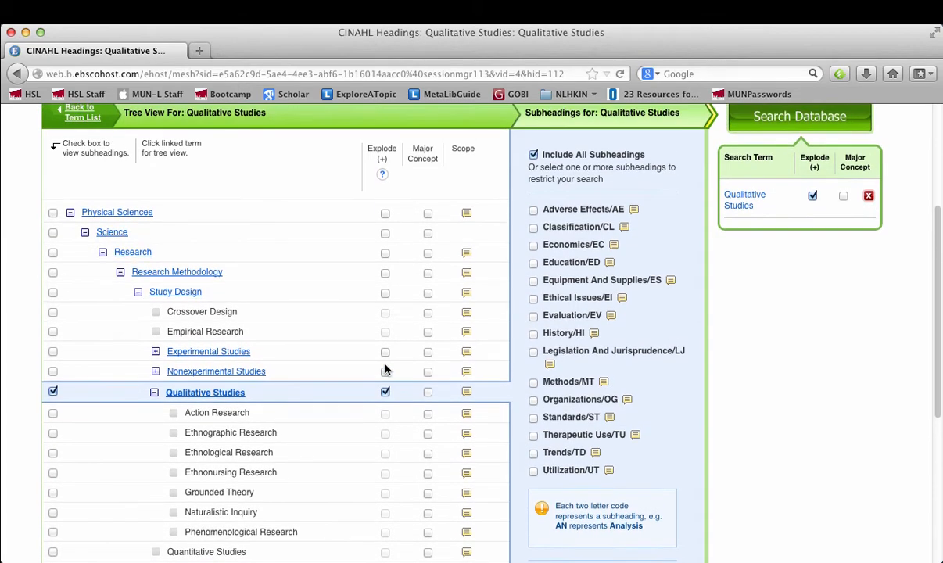
scroll("down", 3)
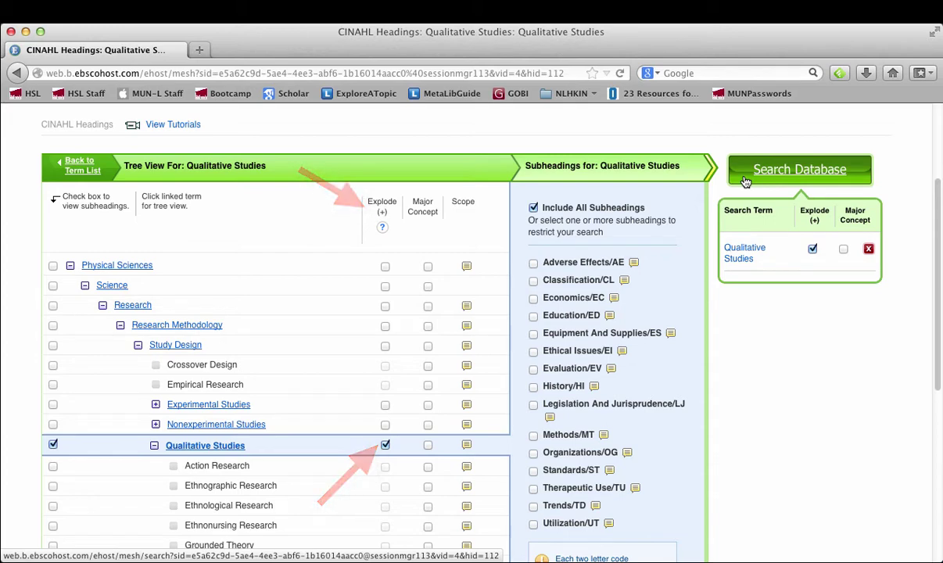
Search the database for the exploded Qualitative Studies heading, returning 79,451 results
left_click(797, 169)
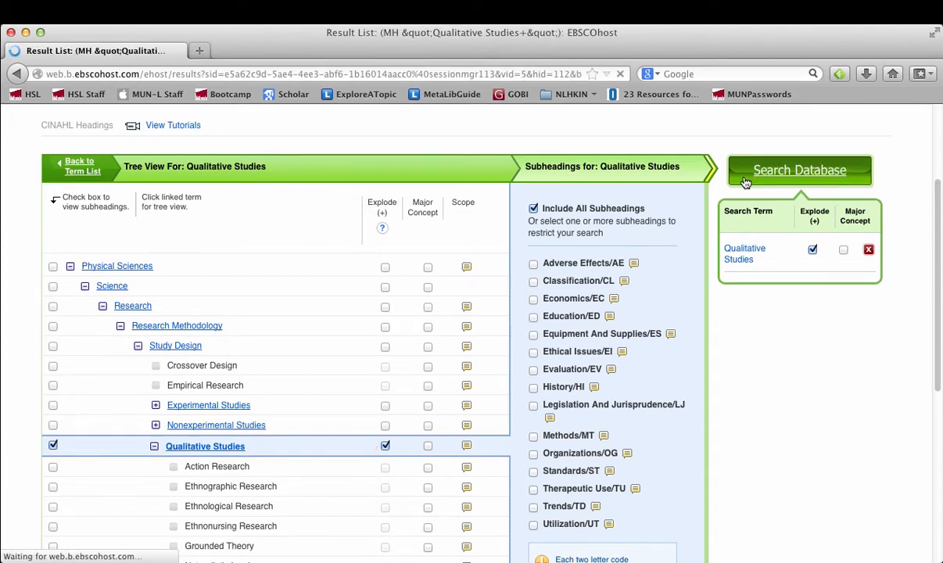
left_click(798, 169)
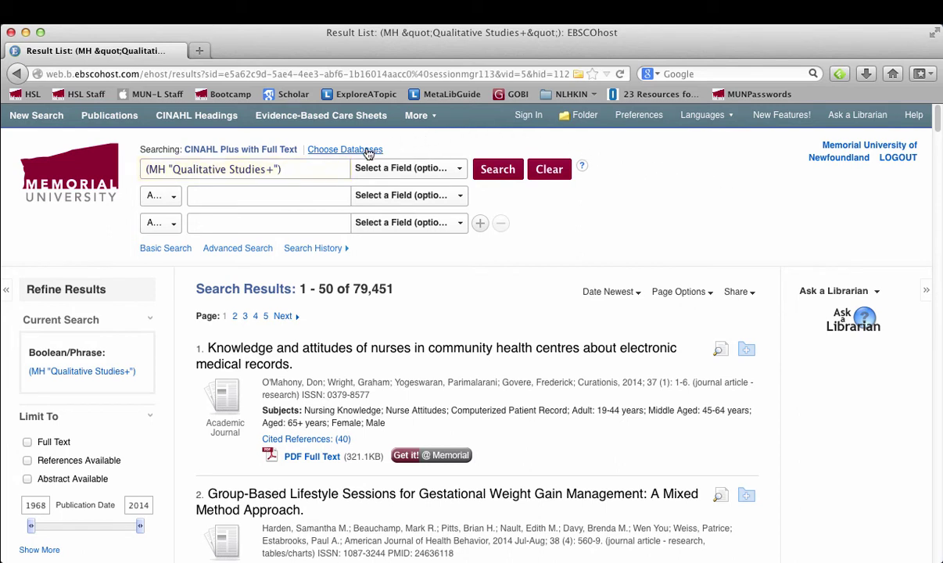
Add multiple sclerosis to the Qualitative Studies search, narrowing to 276 results, then return to CINAHL Headings
left_click(269, 194)
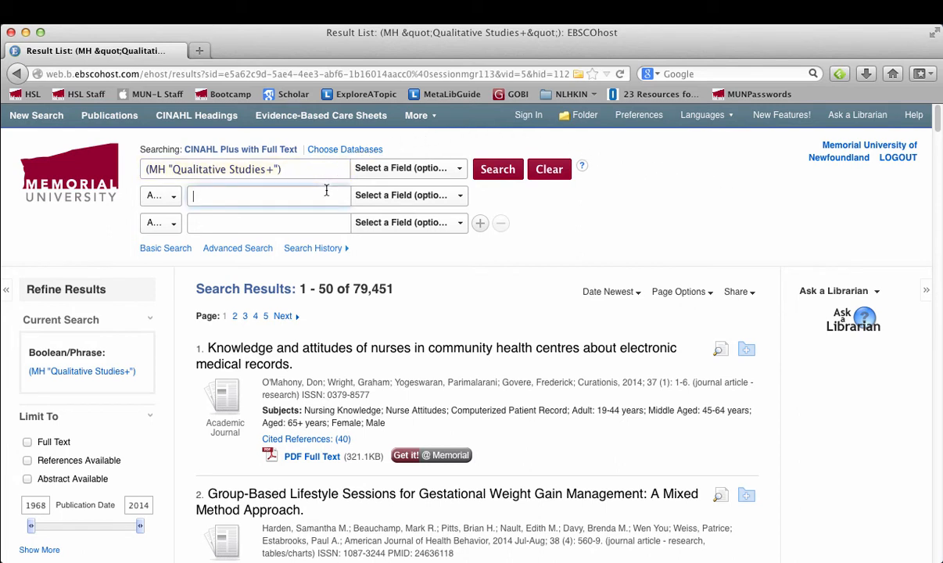
type("multiple sclerosis")
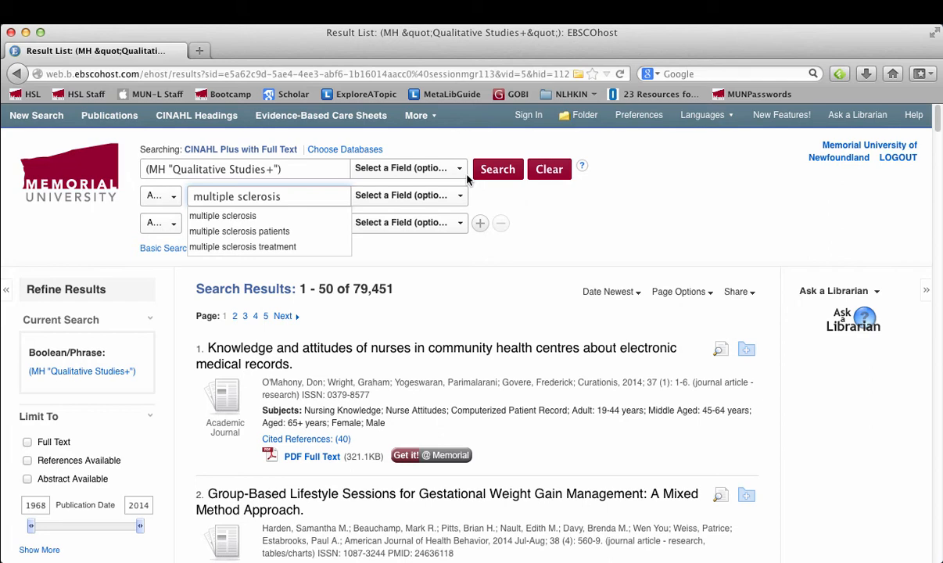
left_click(498, 169)
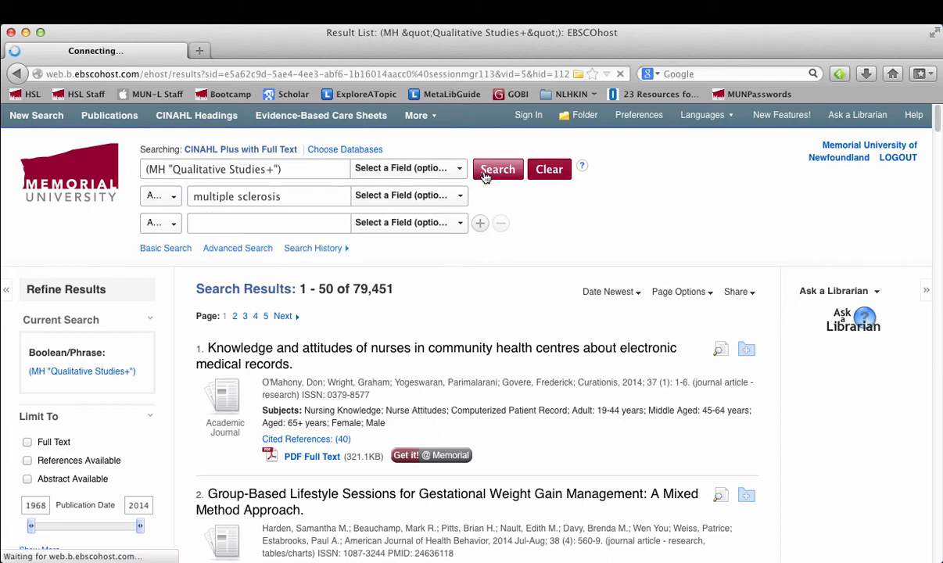
left_click(497, 169)
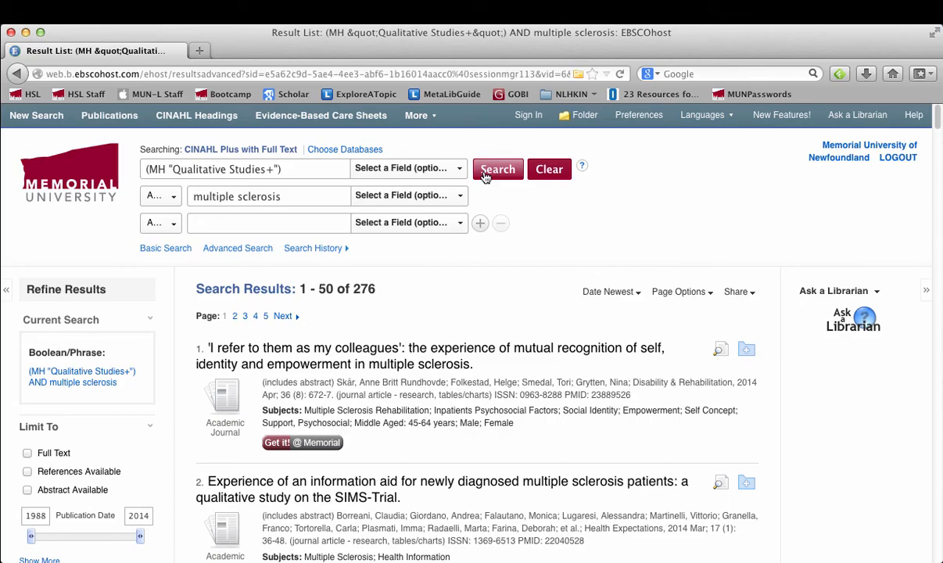
left_click(197, 116)
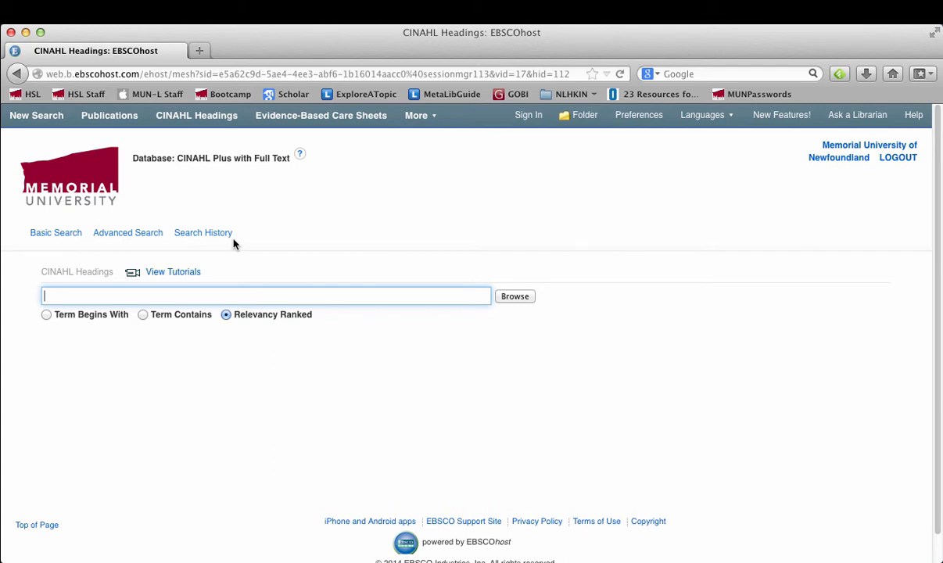
Browse headings for focus groups and view Focus Groups in its subject tree
type("focus")
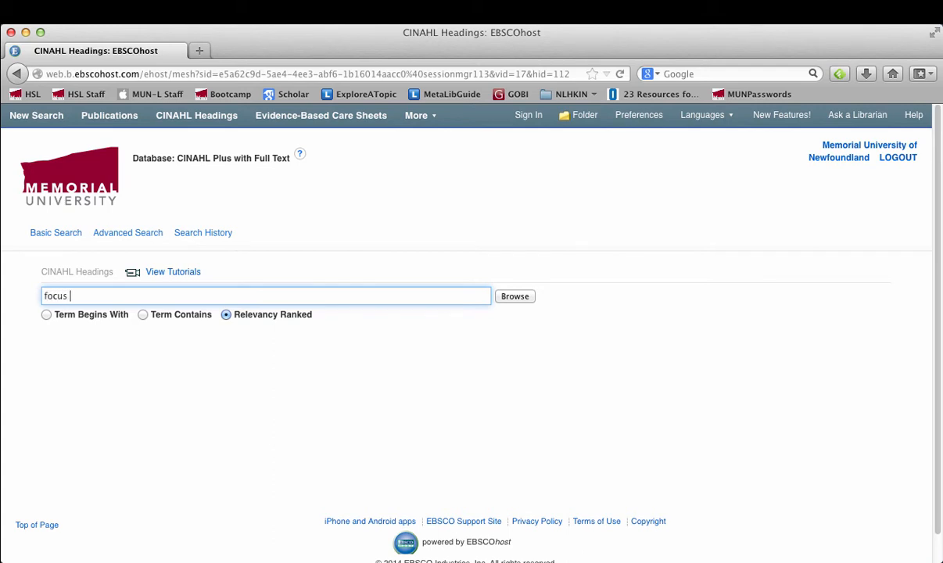
type("groups")
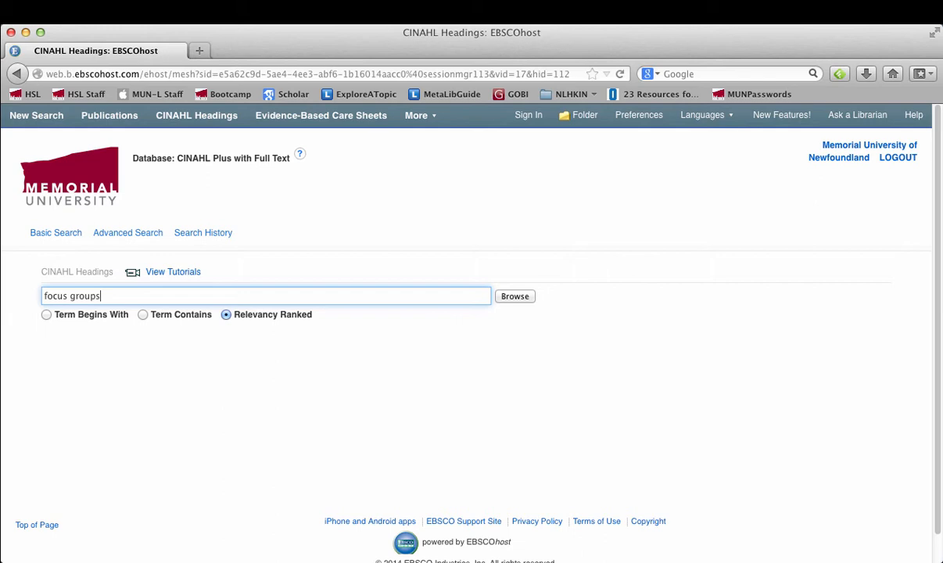
mouse_move(374, 263)
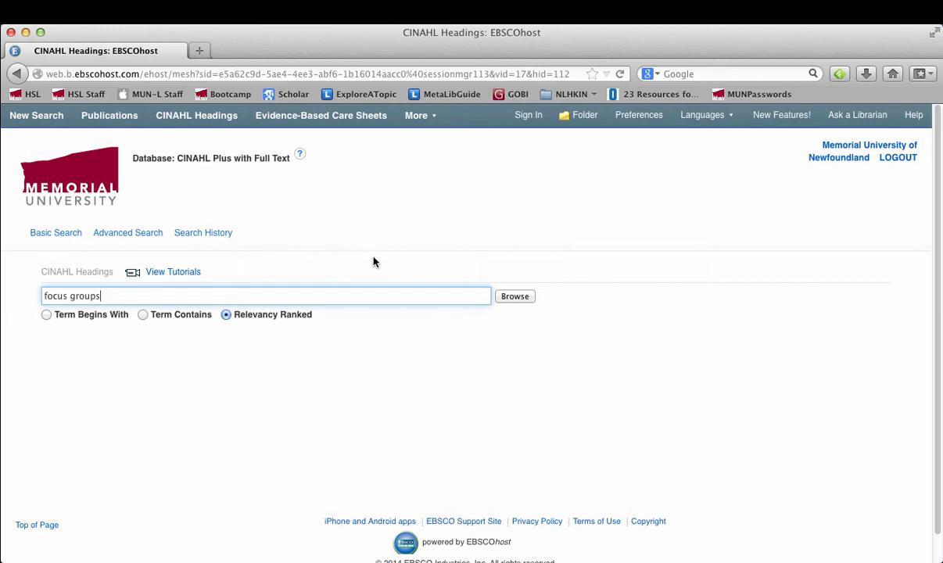
left_click(515, 296)
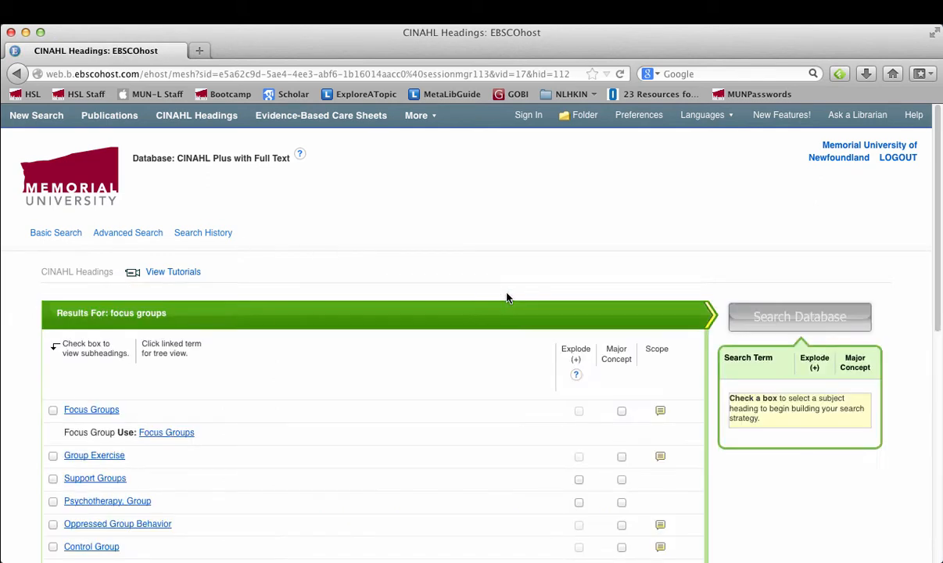
mouse_move(495, 304)
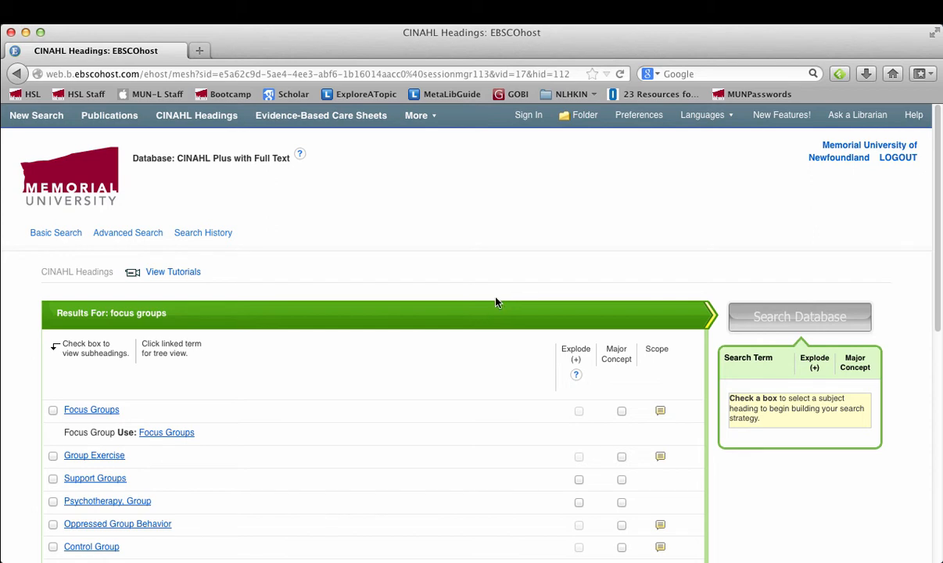
mouse_move(325, 340)
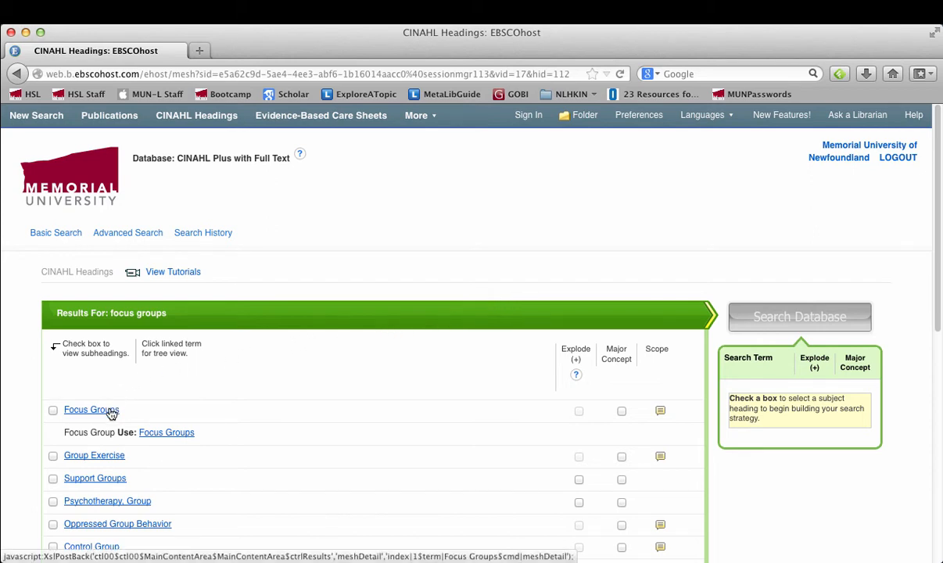
left_click(91, 410)
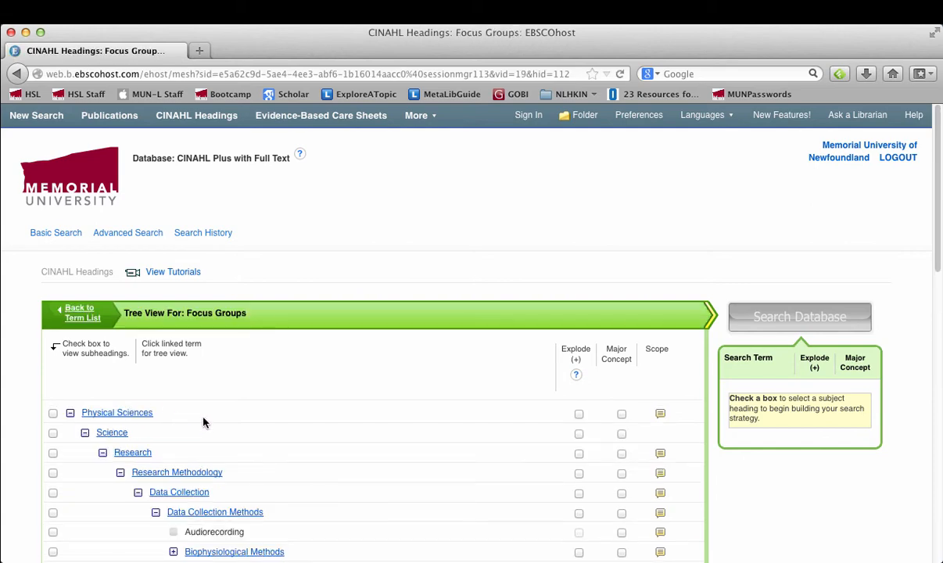
Tick the Focus Groups heading in the tree and search the database for it
scroll("down", 3)
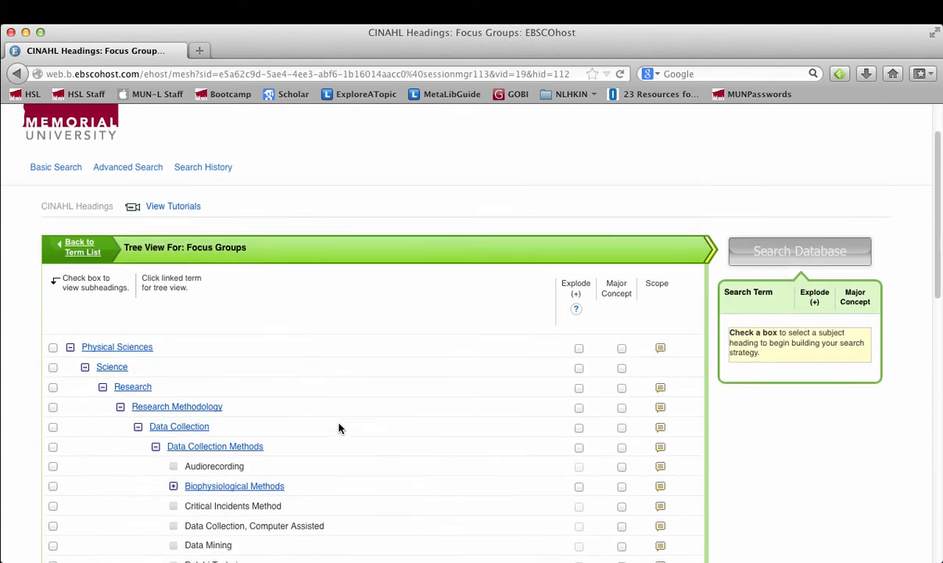
scroll("down", 3)
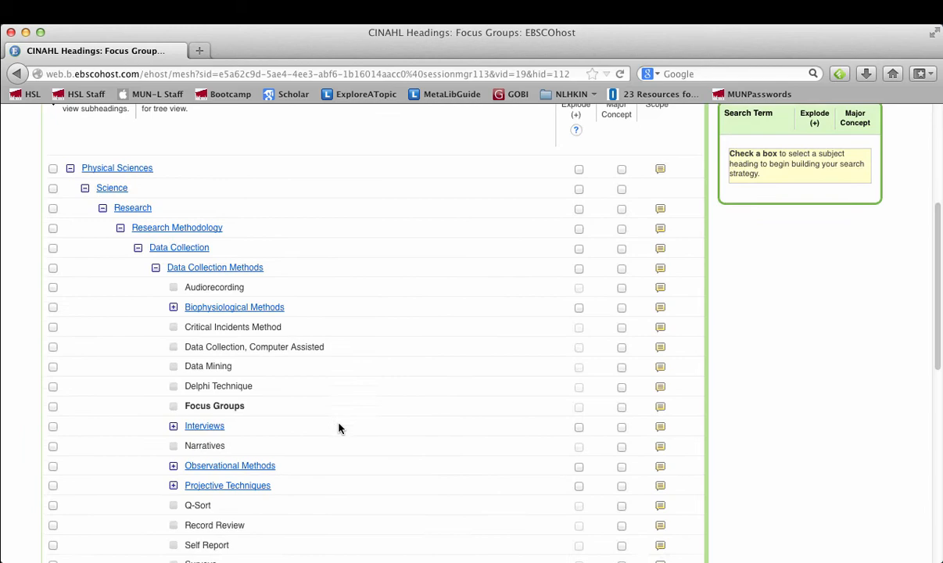
scroll("down", 3)
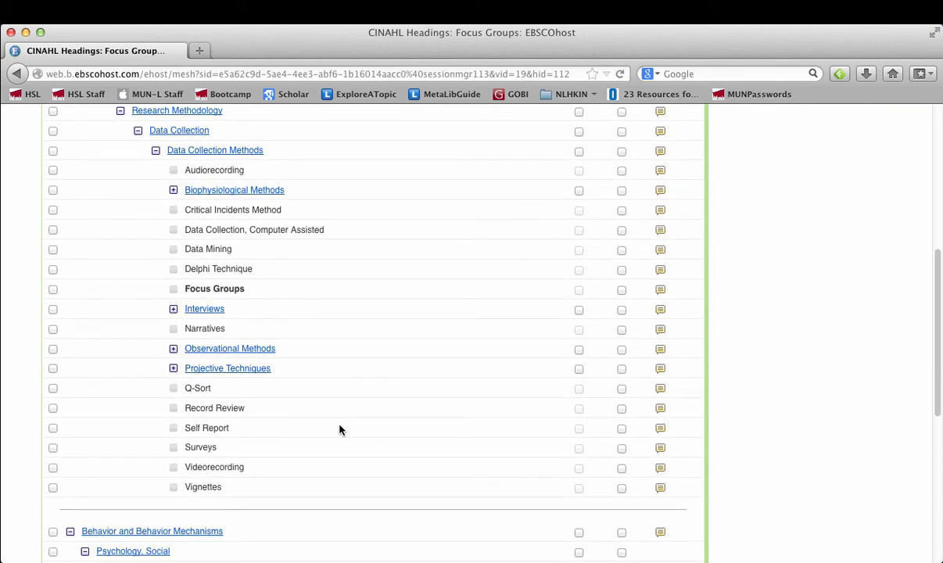
mouse_move(334, 407)
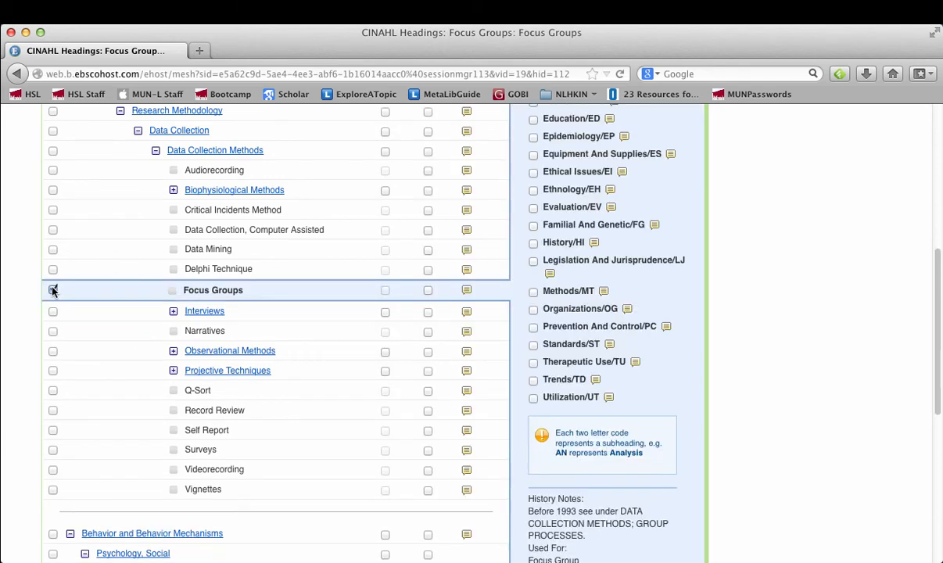
left_click(53, 289)
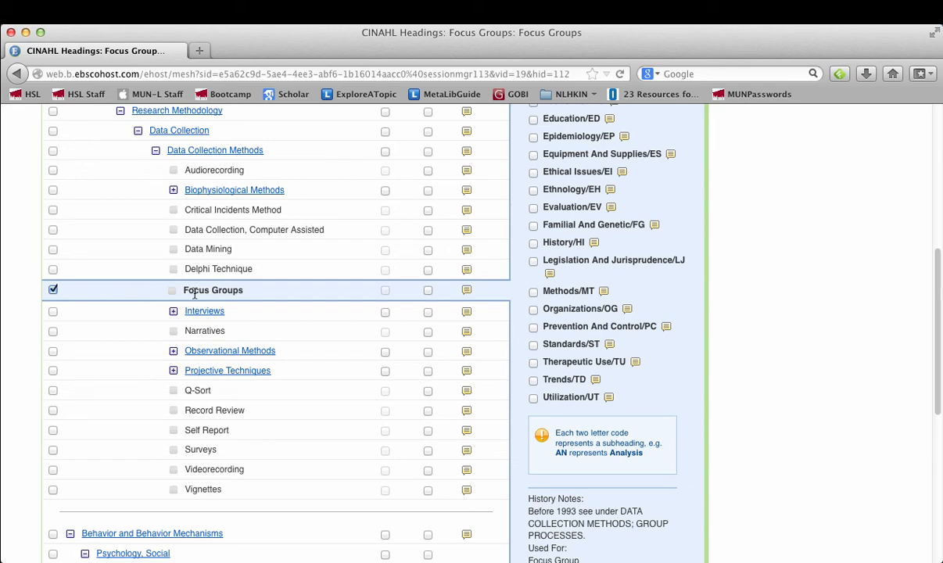
mouse_move(390, 291)
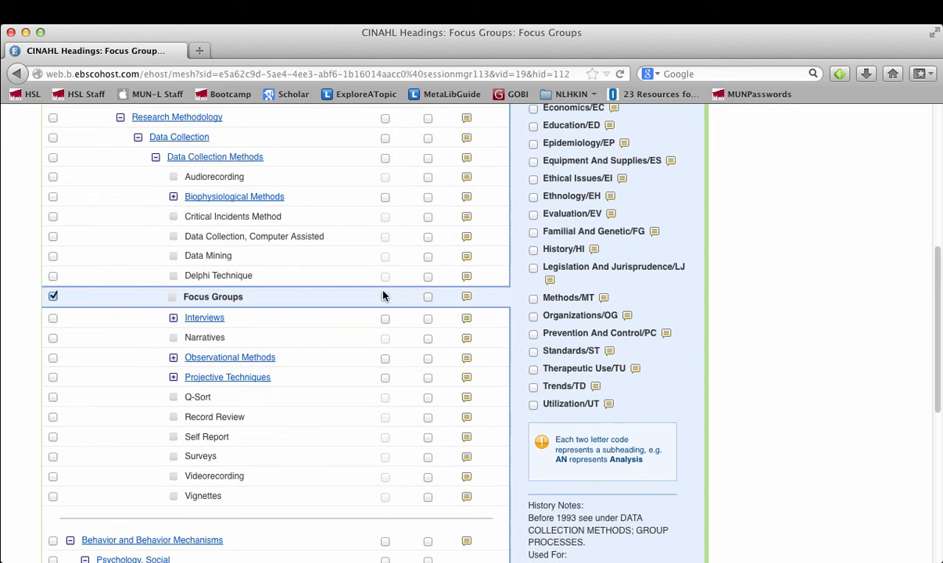
scroll("up", 3)
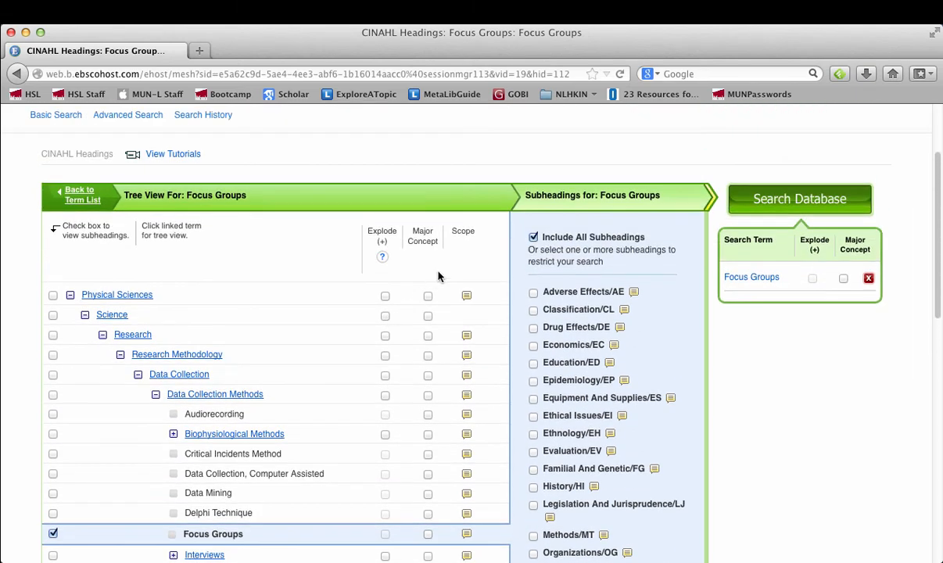
left_click(800, 198)
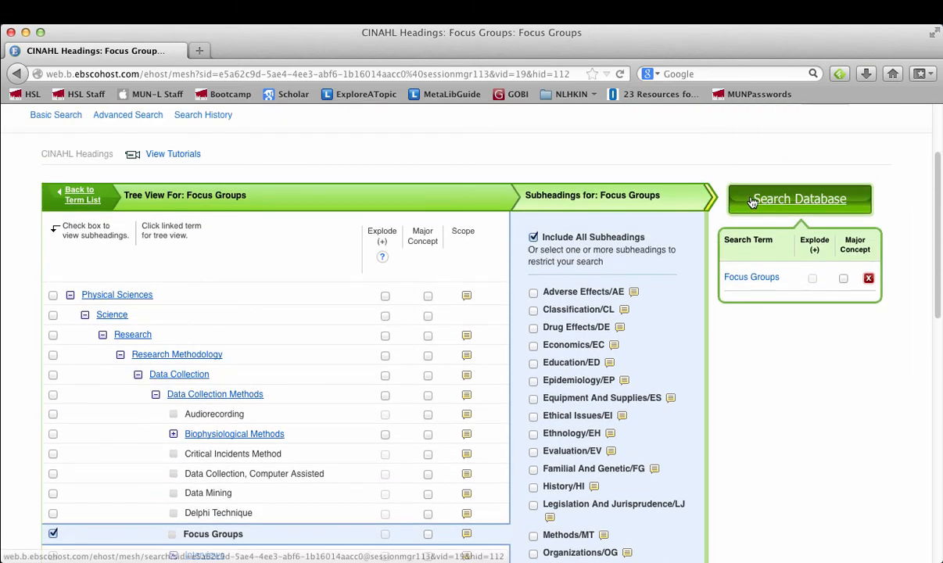
left_click(800, 199)
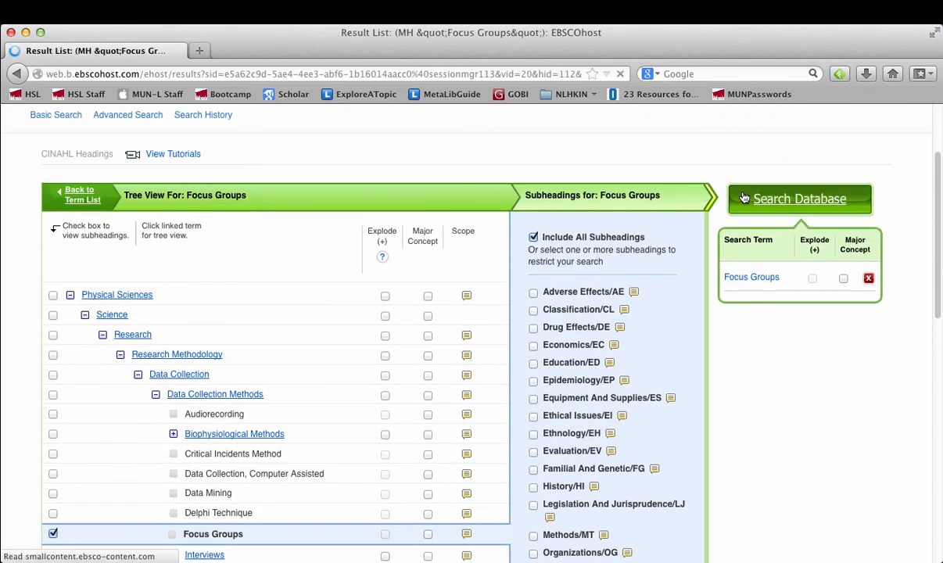
In Search History, combine S1 Focus Groups and S2 Students, Nursing with AND for 772 results
left_click(799, 197)
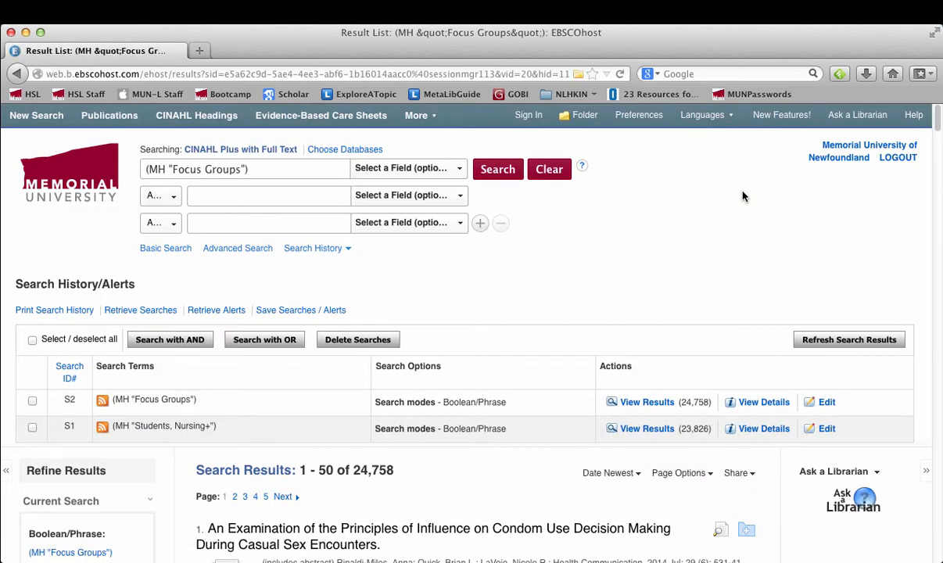
mouse_move(596, 203)
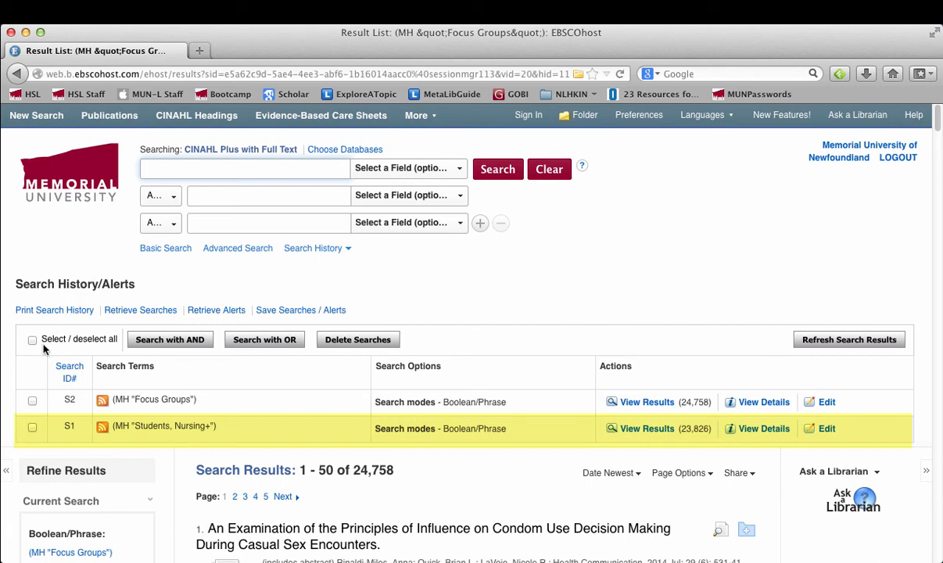
left_click(31, 400)
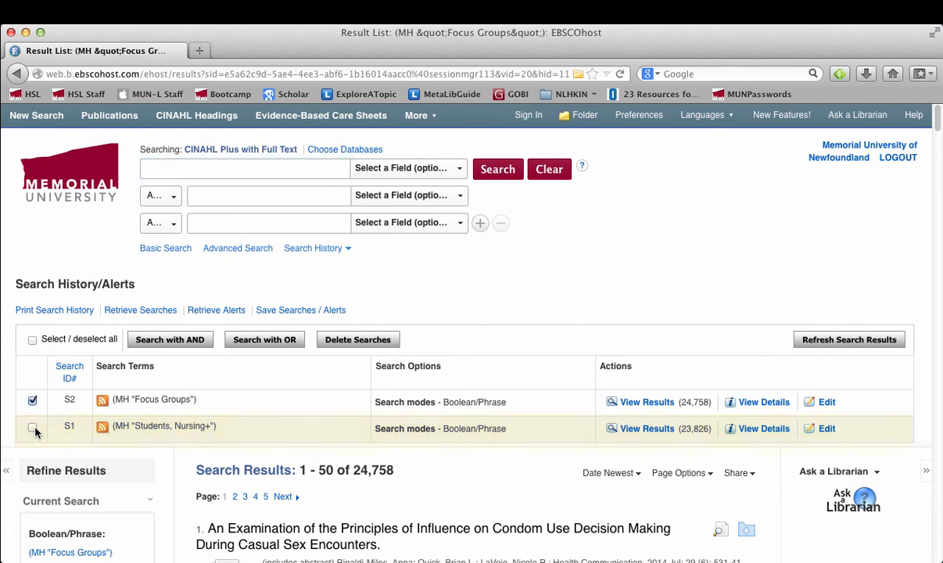
left_click(31, 425)
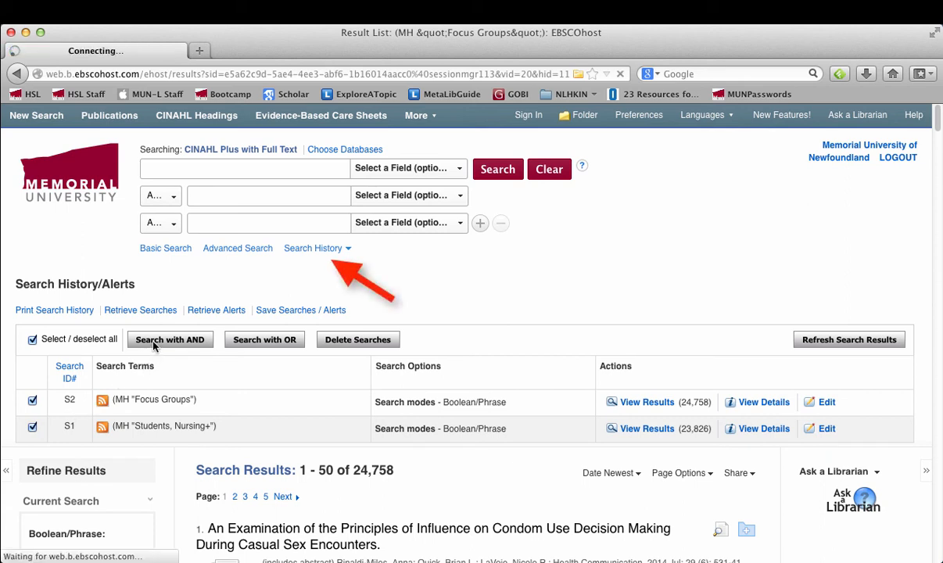
left_click(170, 339)
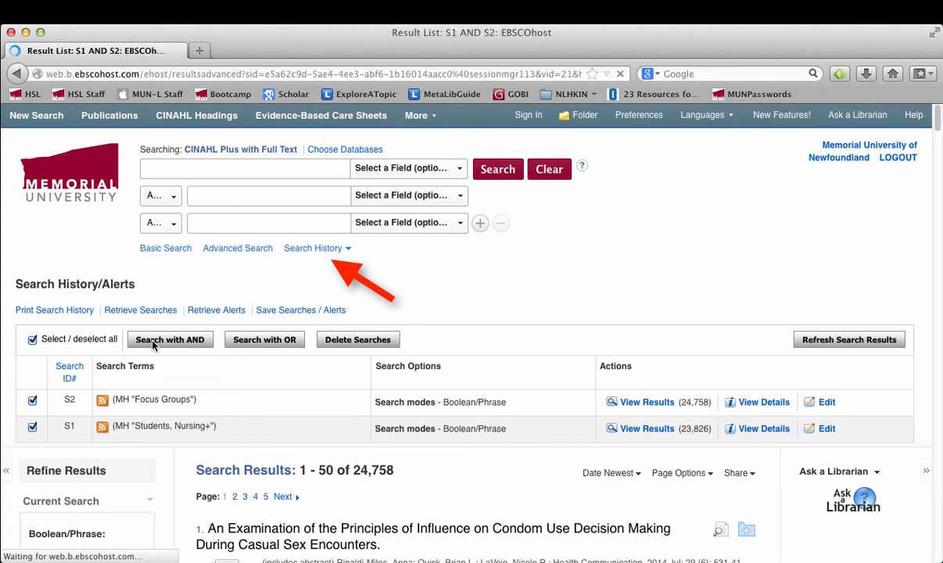
left_click(170, 338)
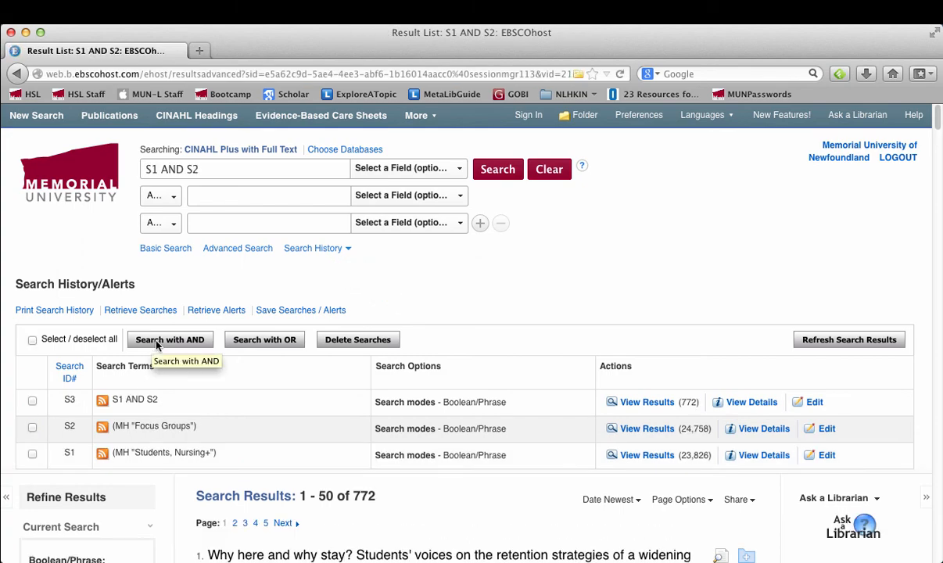
scroll("down", 3)
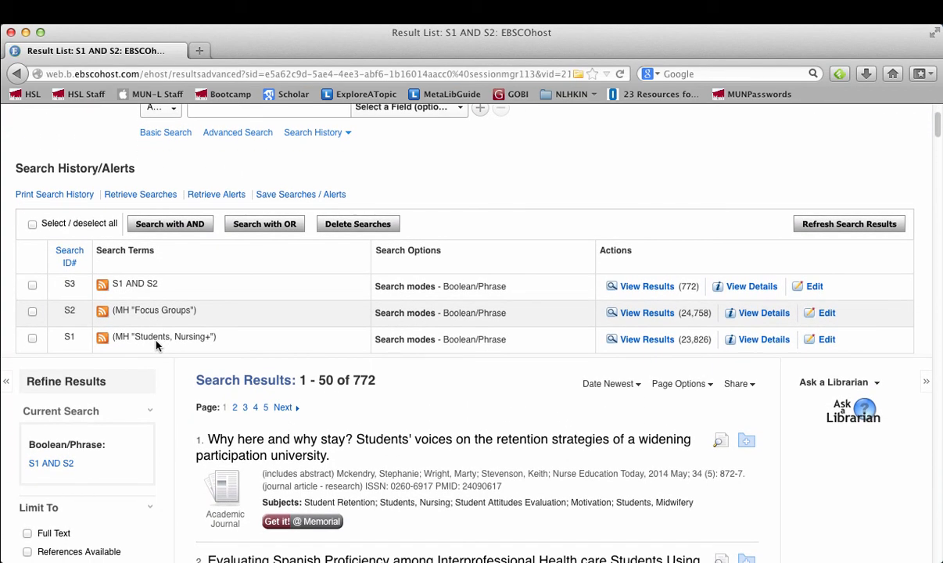
scroll("down", 3)
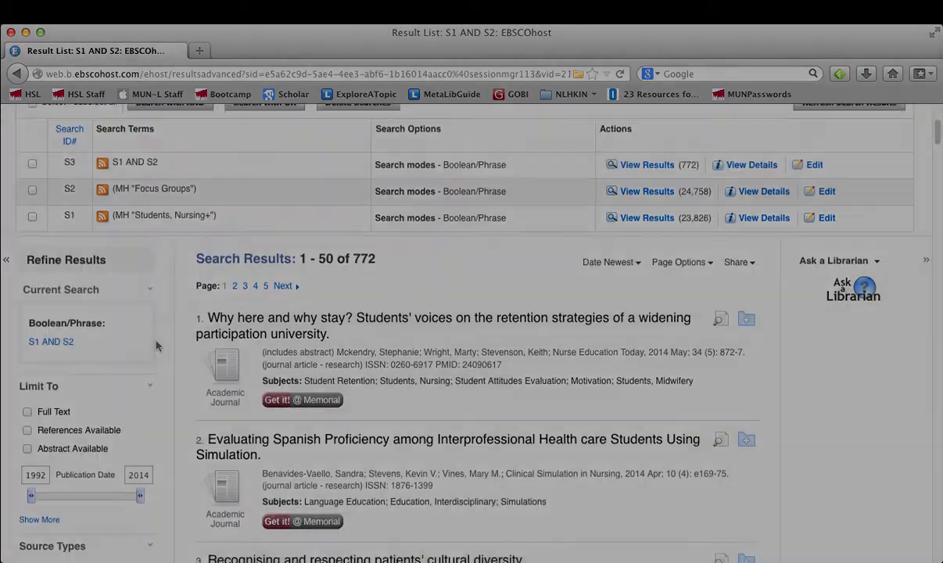